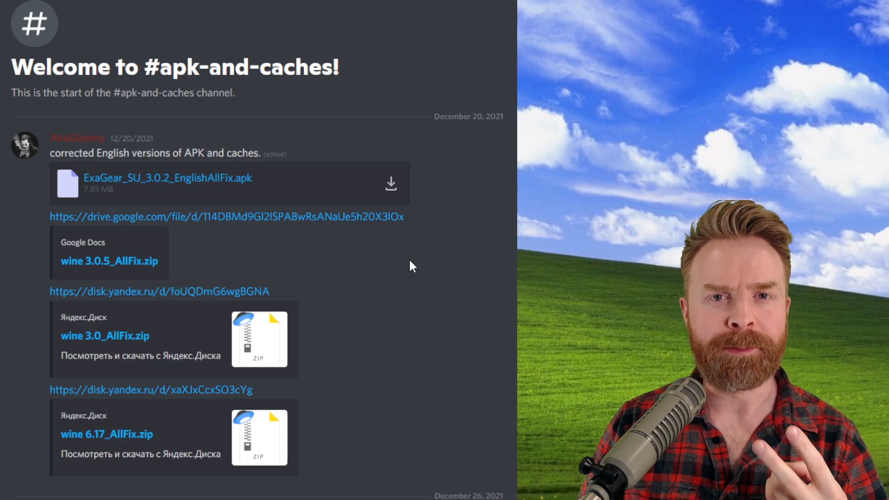
pyautogui.moveTo(416, 270)
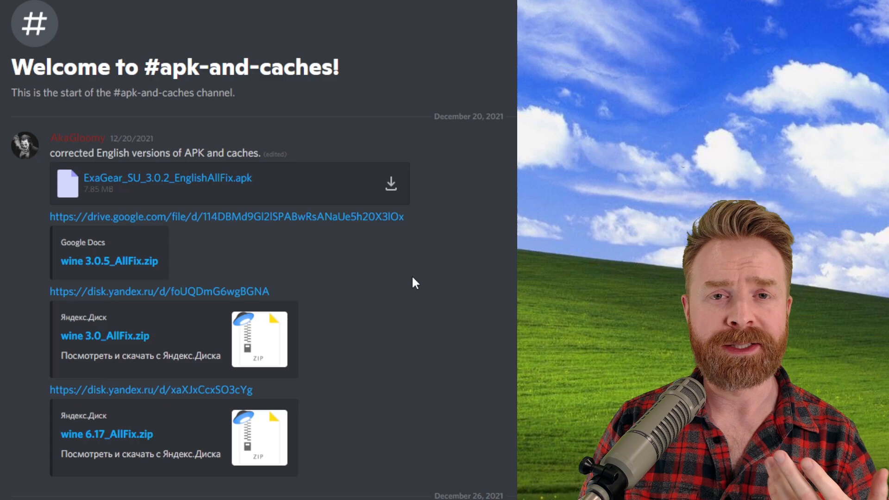
pyautogui.moveTo(445, 234)
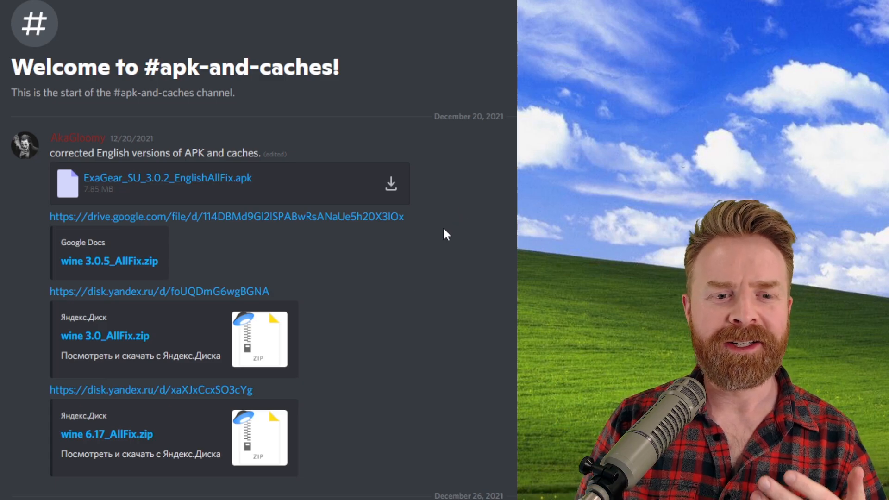
pyautogui.moveTo(389, 260)
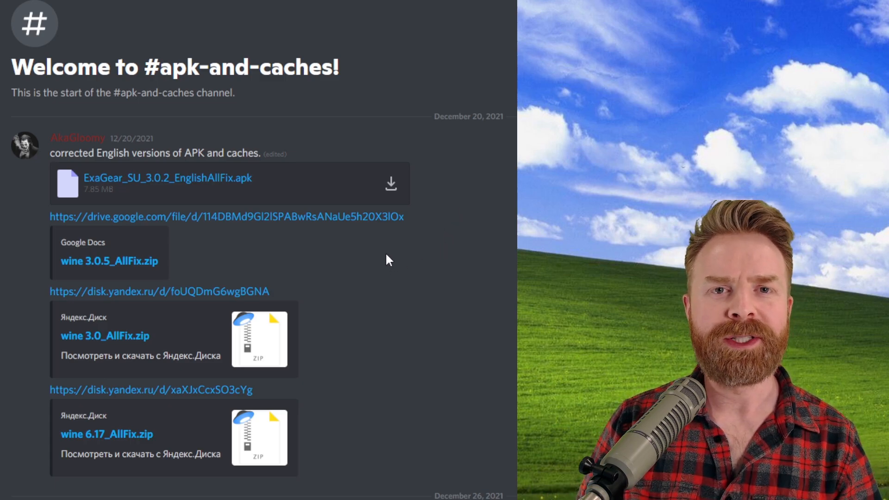
pyautogui.moveTo(394, 265)
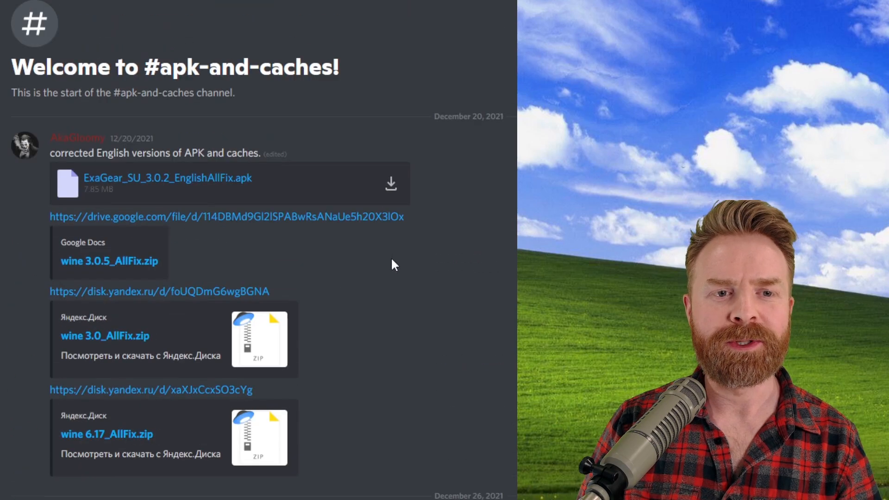
# Step: Scroll #apk-and-caches down to the January 22, 2022 wine fix30 download links
pyautogui.scroll(-3)
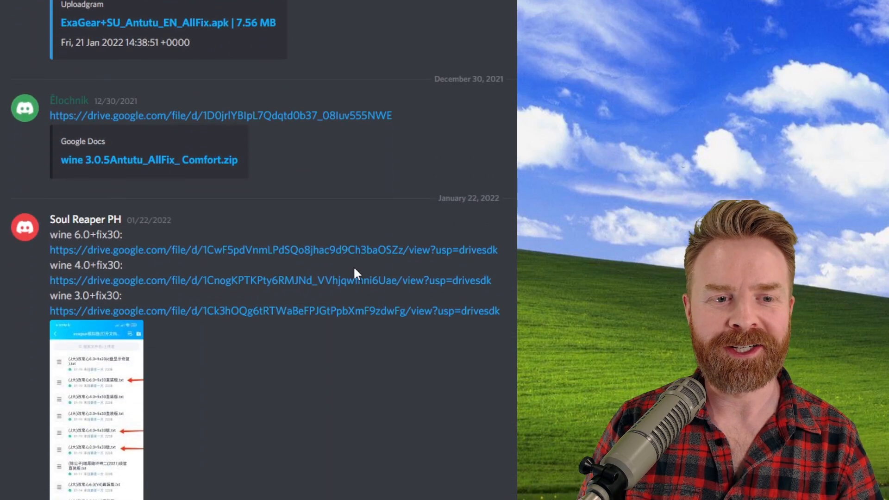
# Step: Scroll further to the Wine 6.0 and 3.0 fix30 zips and Uploadgram links
pyautogui.scroll(-3)
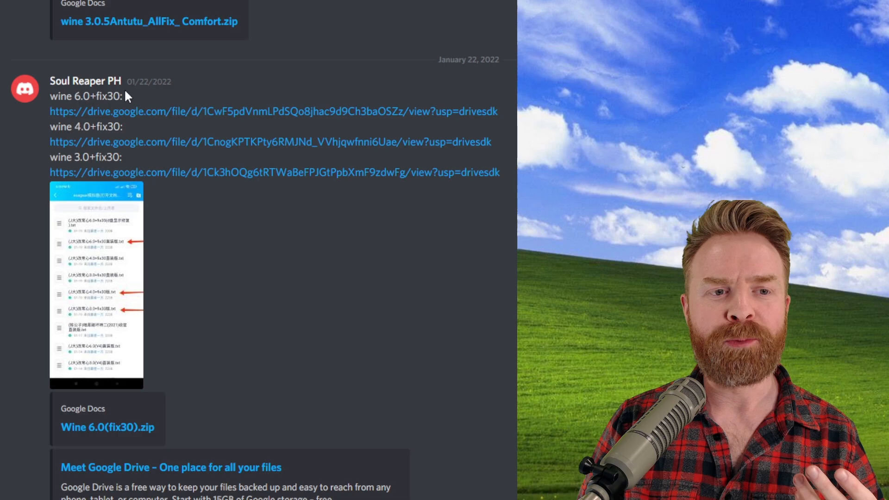
pyautogui.moveTo(185, 155)
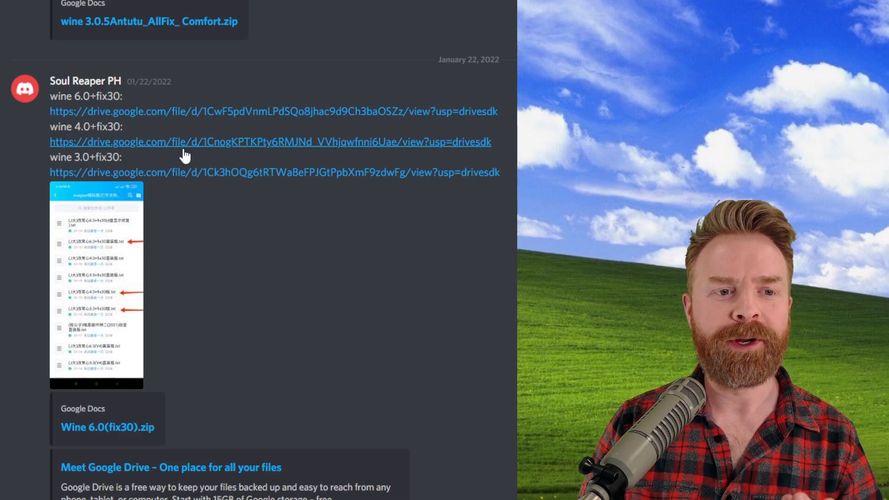
pyautogui.scroll(-3)
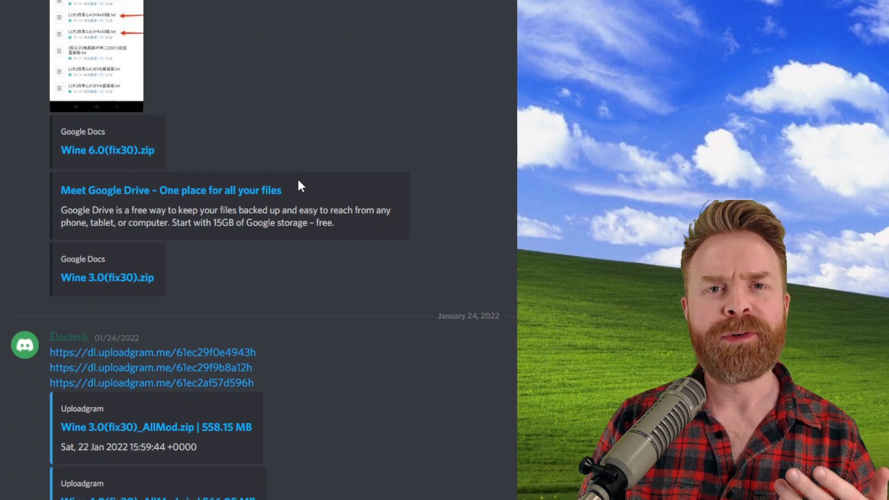
pyautogui.moveTo(381, 301)
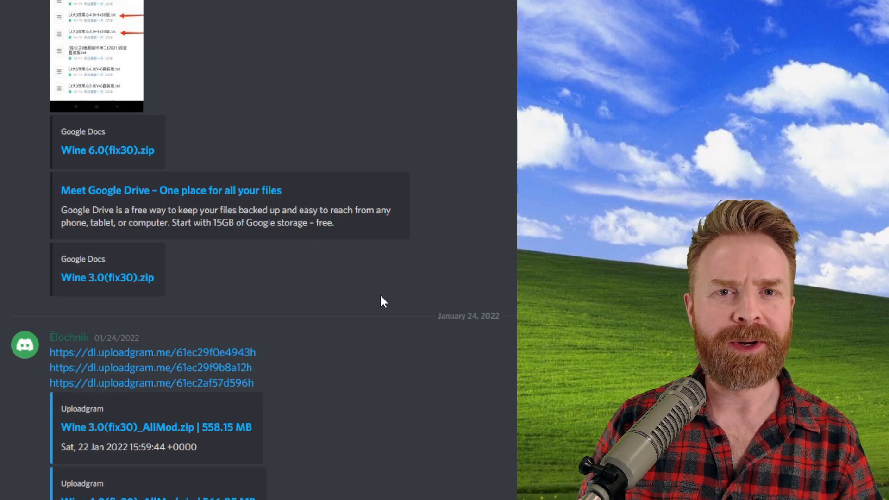
pyautogui.scroll(-3)
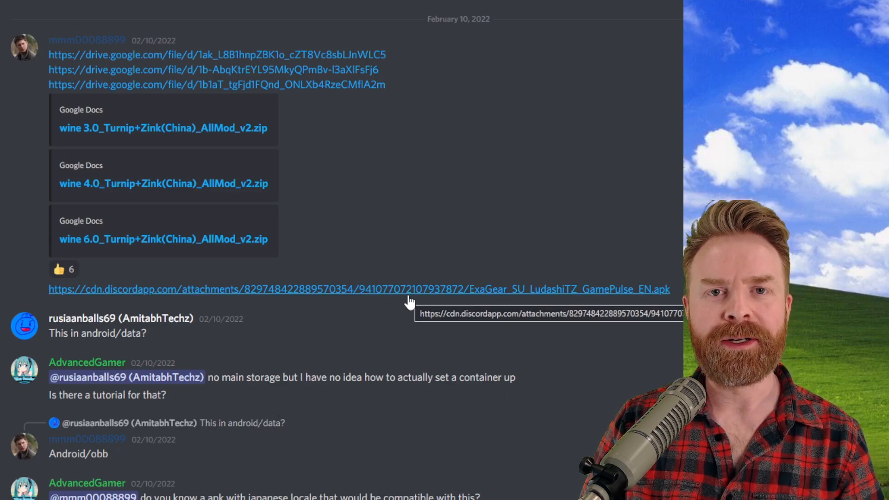
pyautogui.moveTo(423, 201)
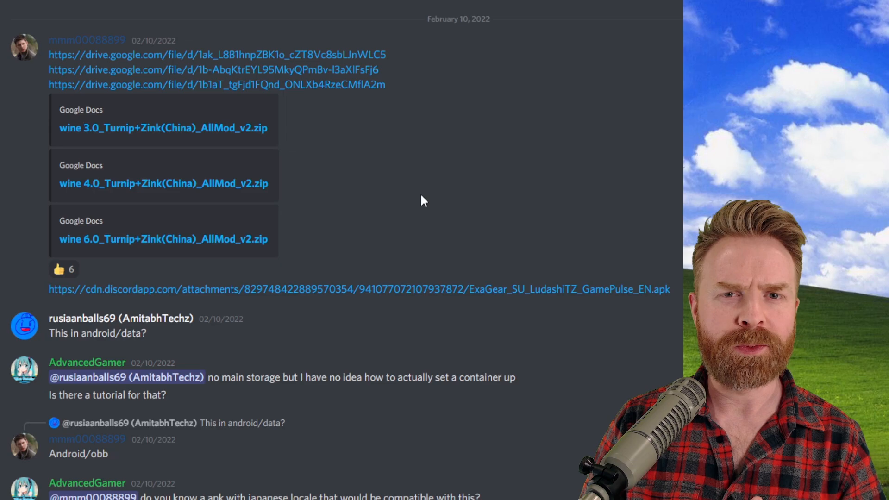
pyautogui.moveTo(433, 292)
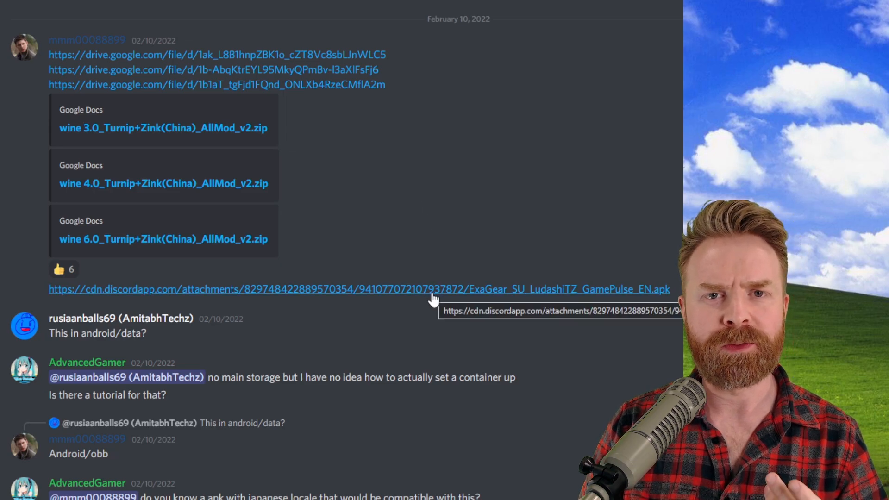
pyautogui.moveTo(379, 176)
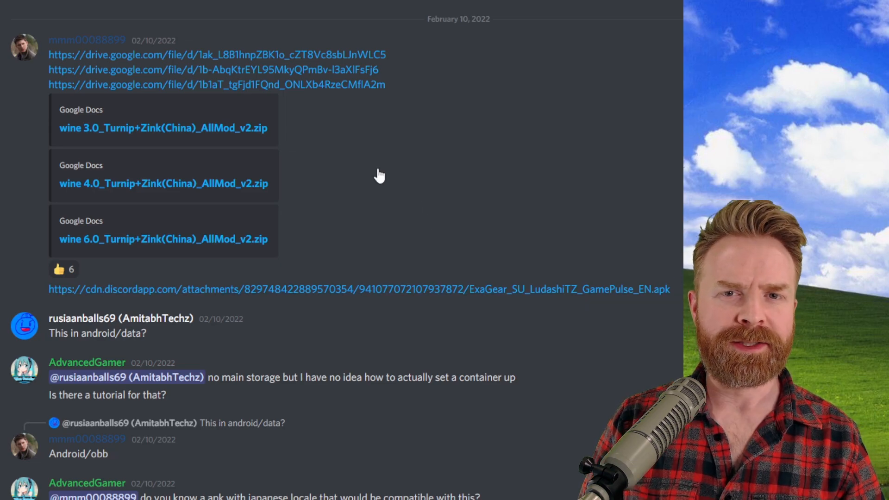
# Step: Scroll to the February 10 Turnip+Zink zips and GamePulse ExaGear APK link
pyautogui.scroll(-3)
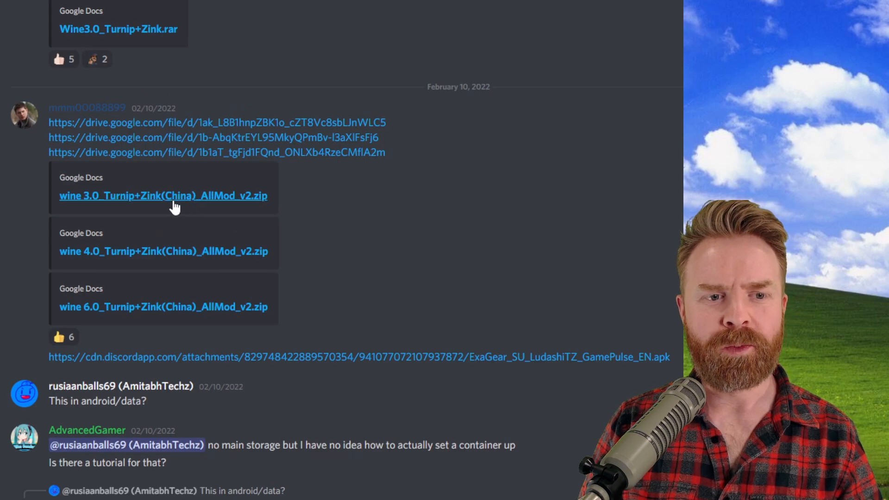
pyautogui.moveTo(178, 212)
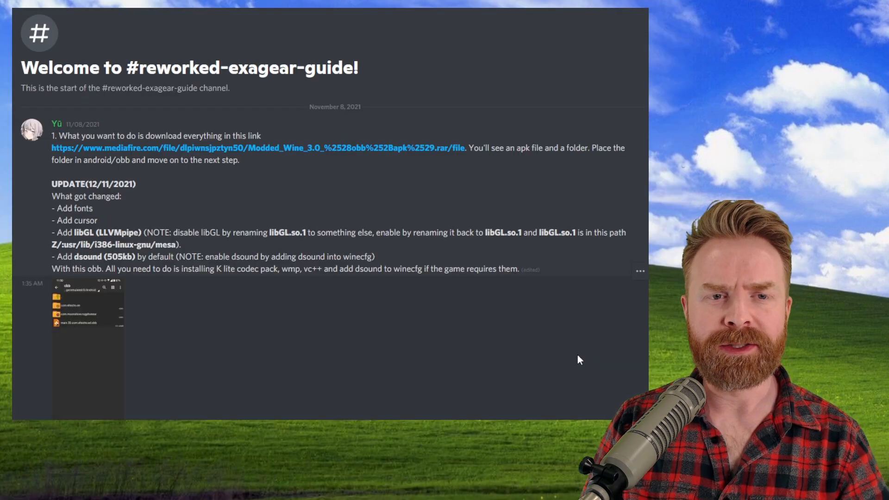
pyautogui.moveTo(533, 333)
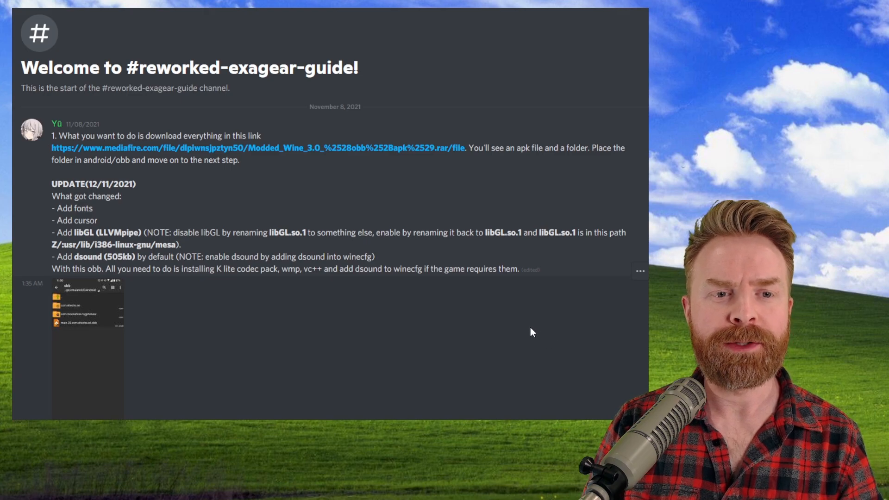
pyautogui.moveTo(392, 158)
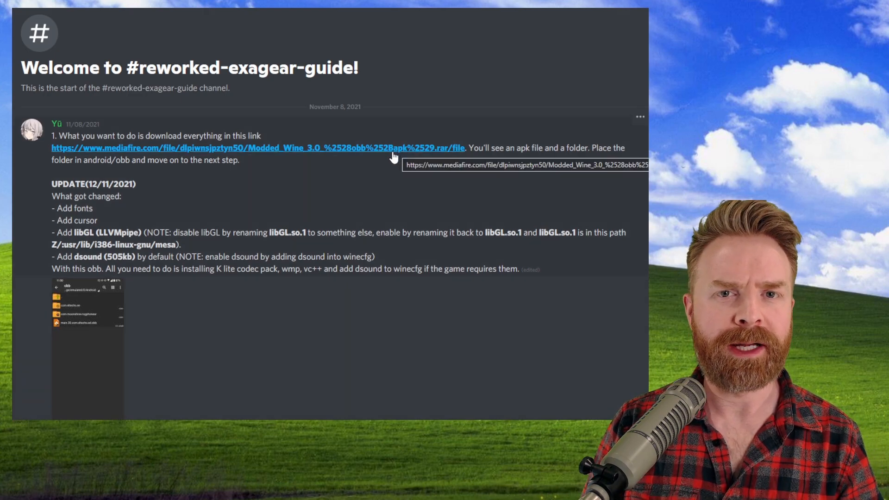
pyautogui.moveTo(397, 173)
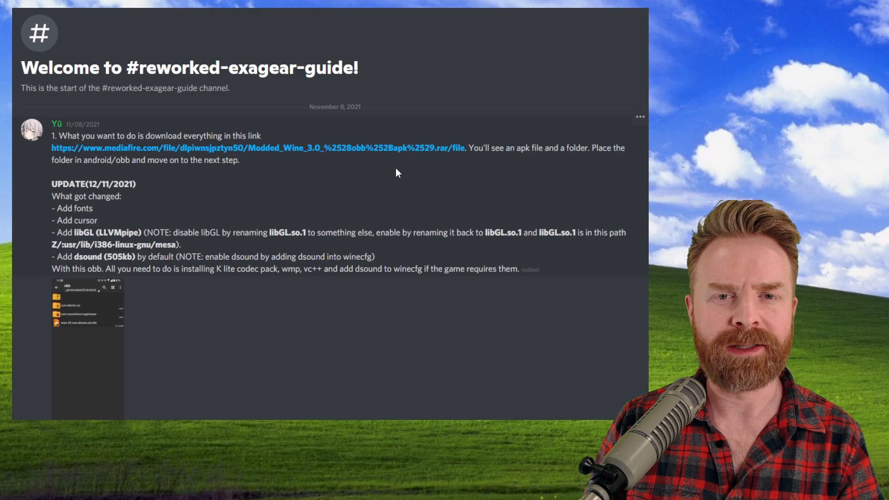
# Step: Scroll #reworked-exagear-guide past the guide steps to the November 13 dsound.dll downloads
pyautogui.scroll(-3)
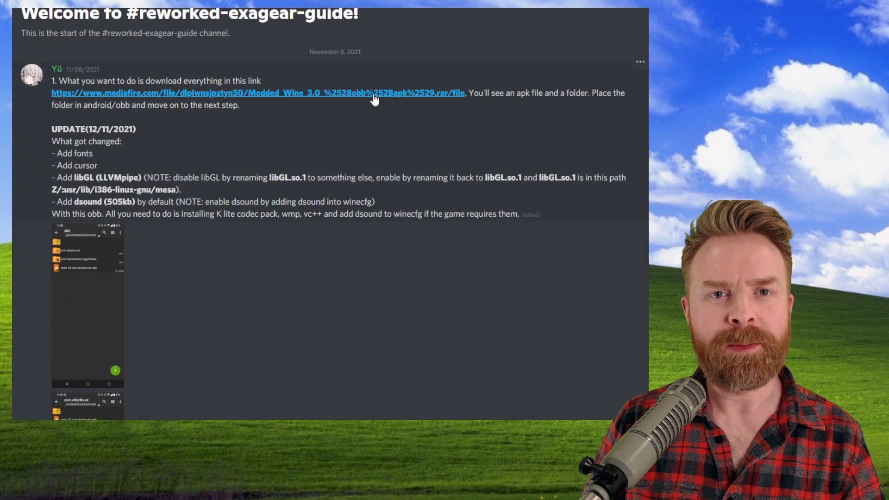
pyautogui.scroll(-3)
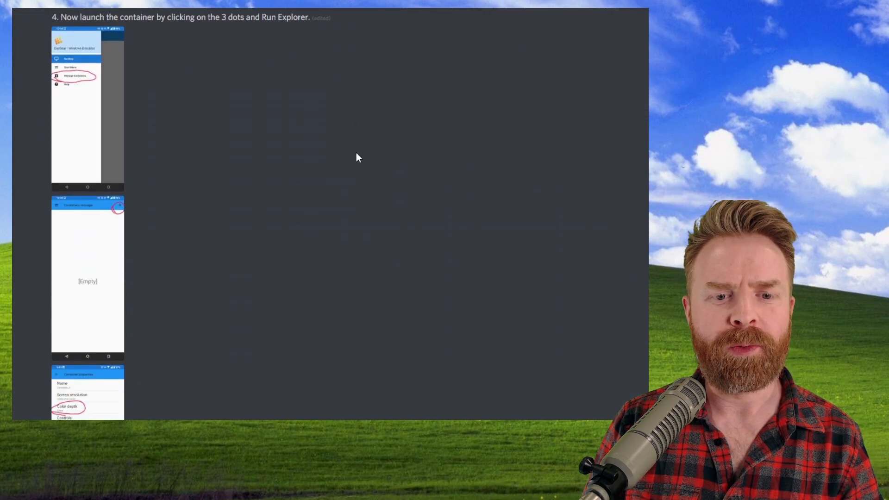
pyautogui.scroll(-3)
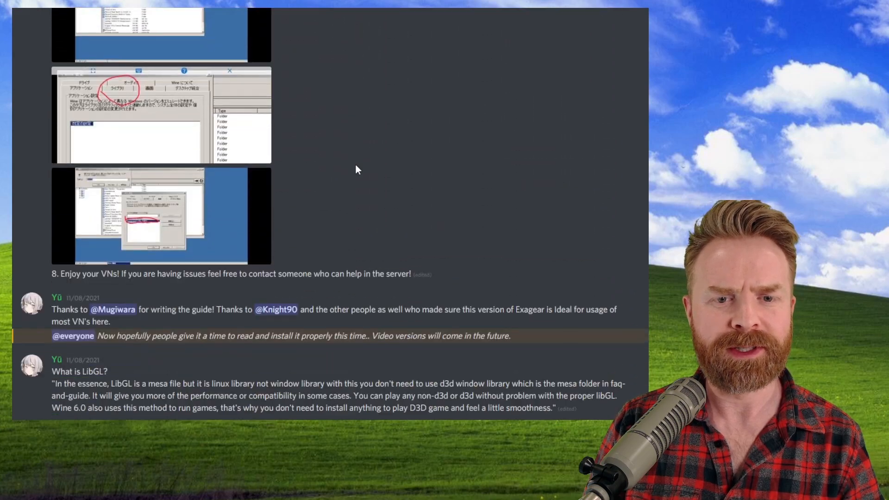
pyautogui.scroll(-3)
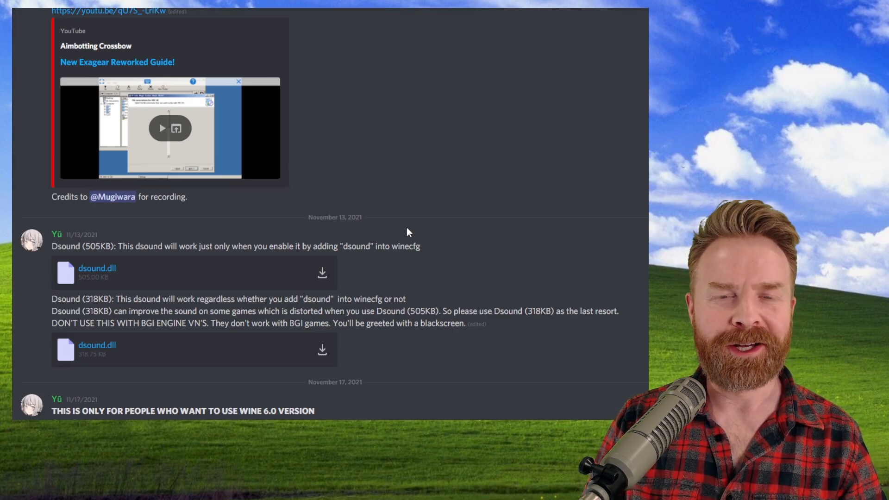
pyautogui.moveTo(199, 262)
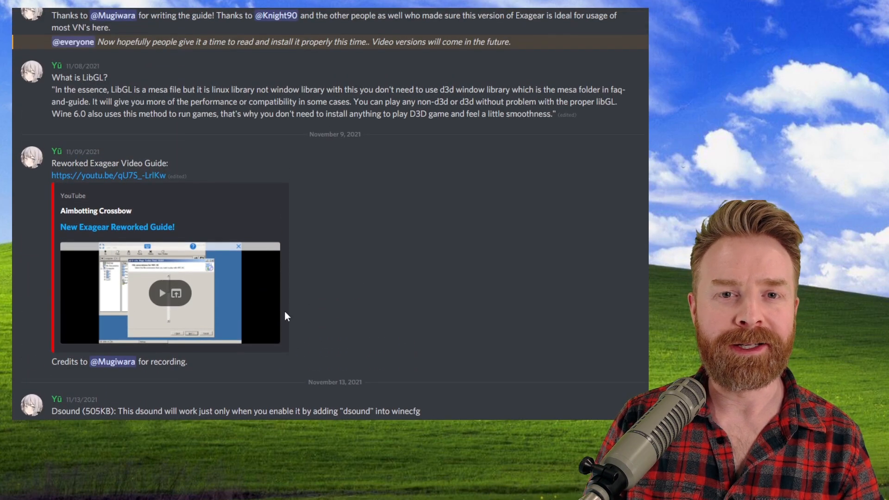
pyautogui.moveTo(337, 319)
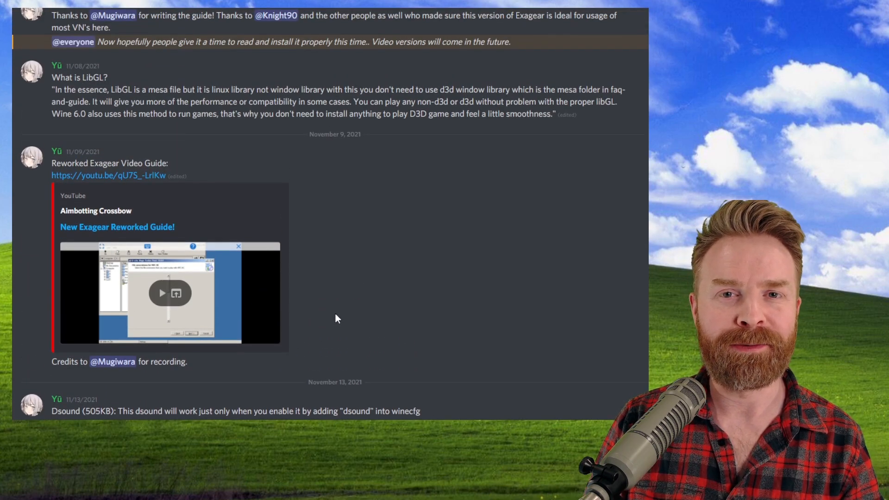
pyautogui.scroll(-3)
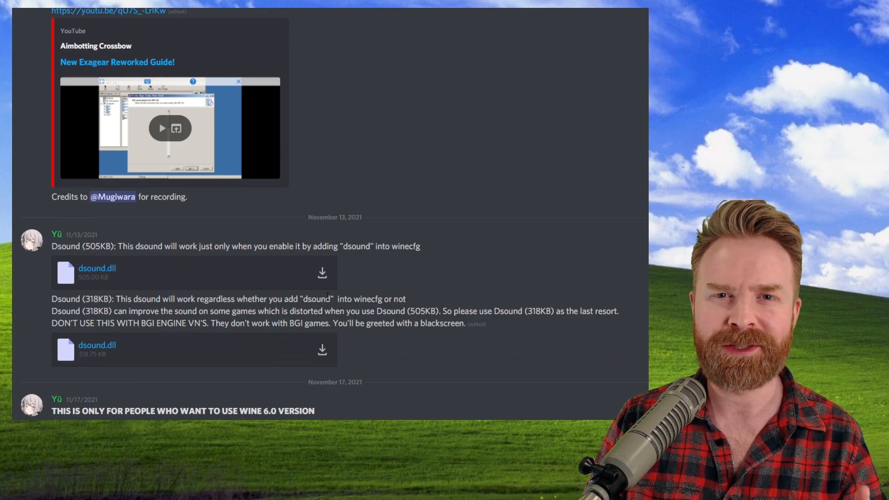
pyautogui.scroll(-3)
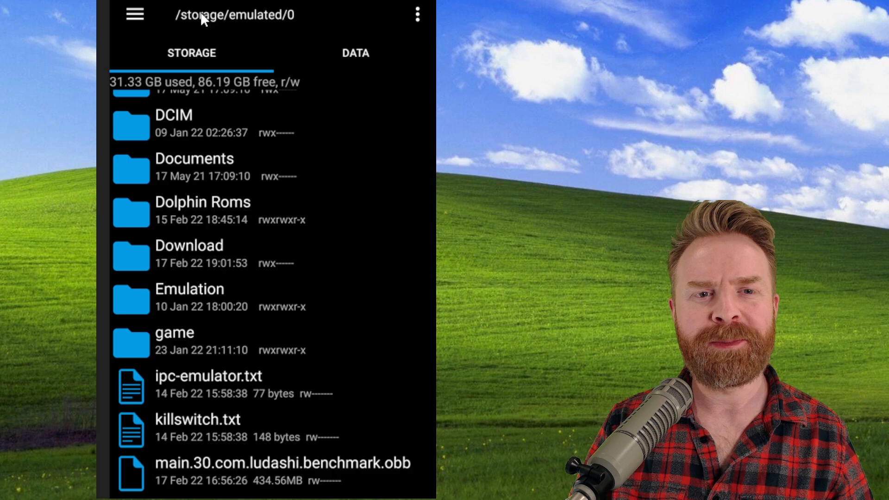
pyautogui.moveTo(247, 244)
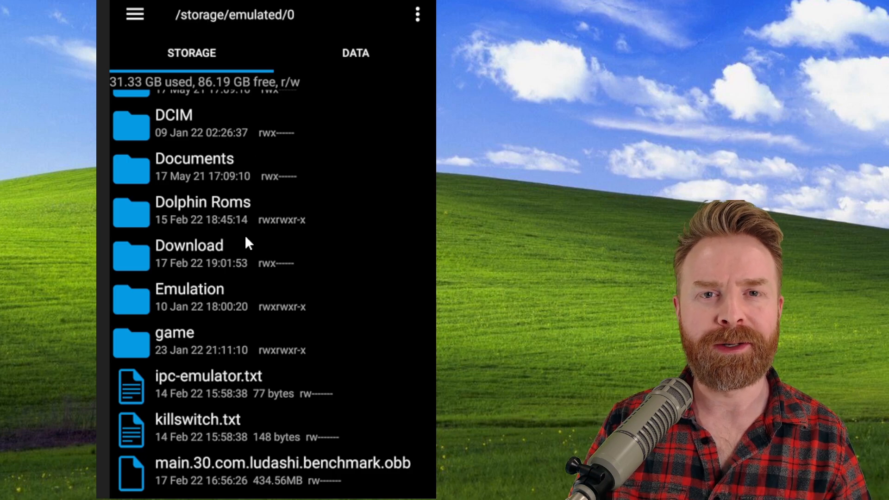
pyautogui.moveTo(399, 479)
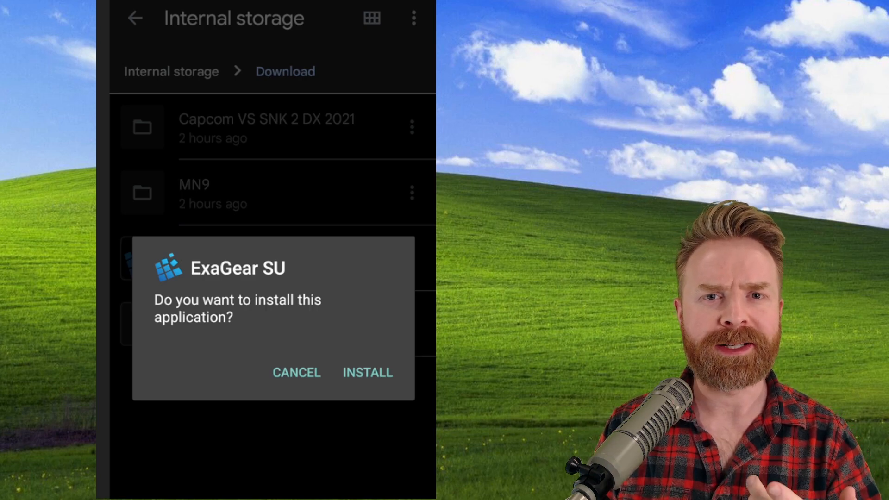
# Step: Confirm installation of the ExaGear SU APK from Download
pyautogui.click(367, 372)
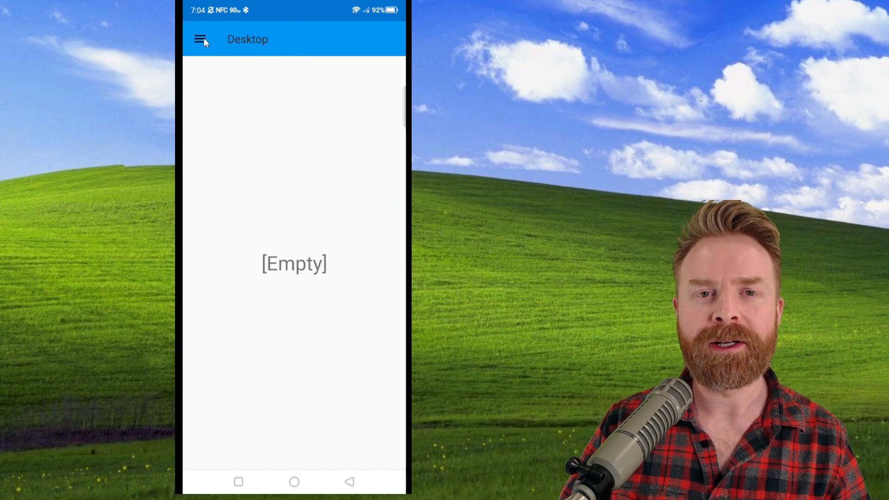
pyautogui.moveTo(213, 44)
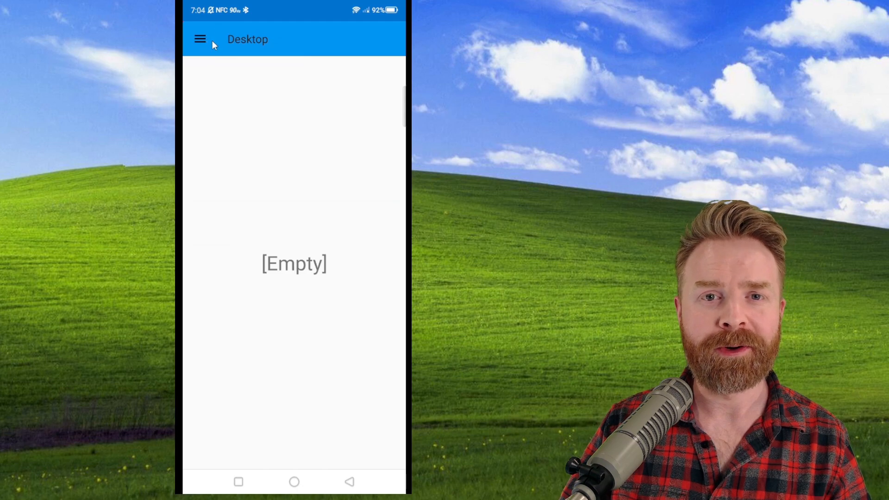
# Step: Add Container_1 in Manage Containers and open its properties
pyautogui.click(201, 38)
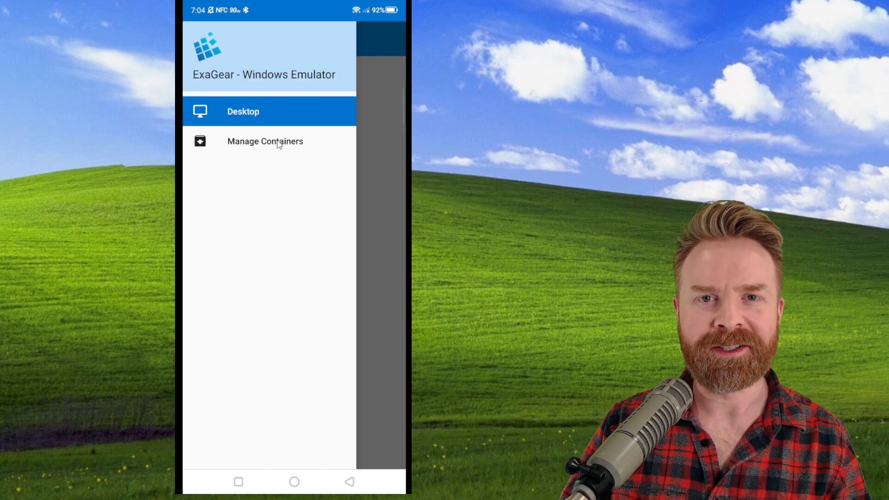
pyautogui.click(265, 141)
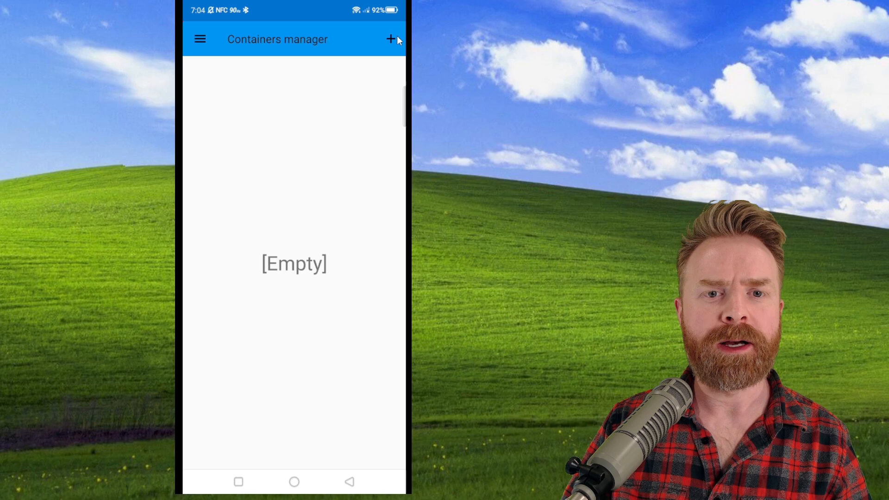
pyautogui.click(390, 40)
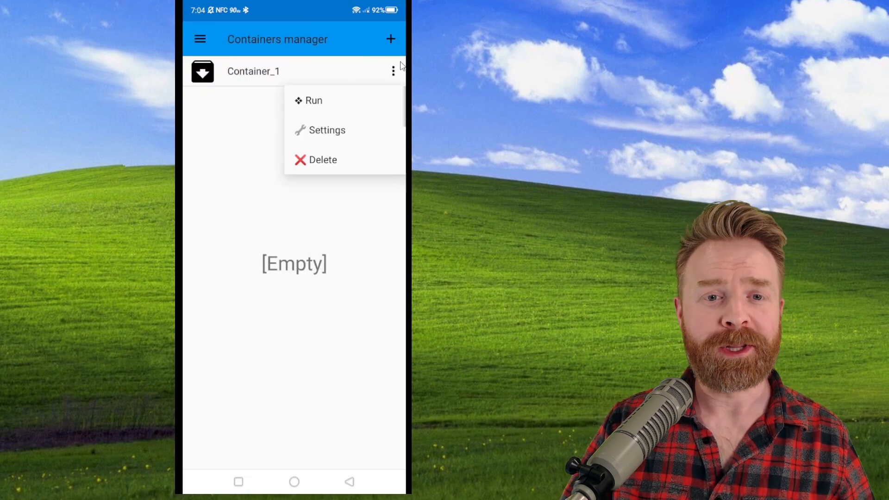
pyautogui.moveTo(363, 118)
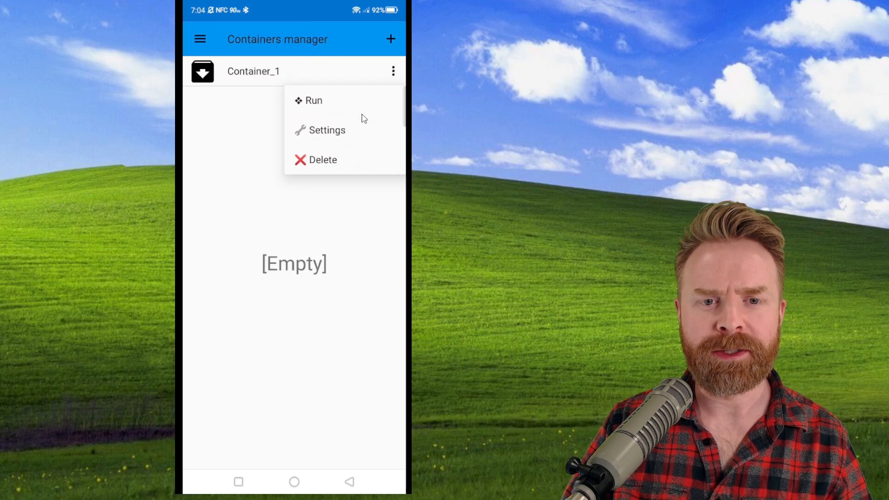
pyautogui.click(327, 130)
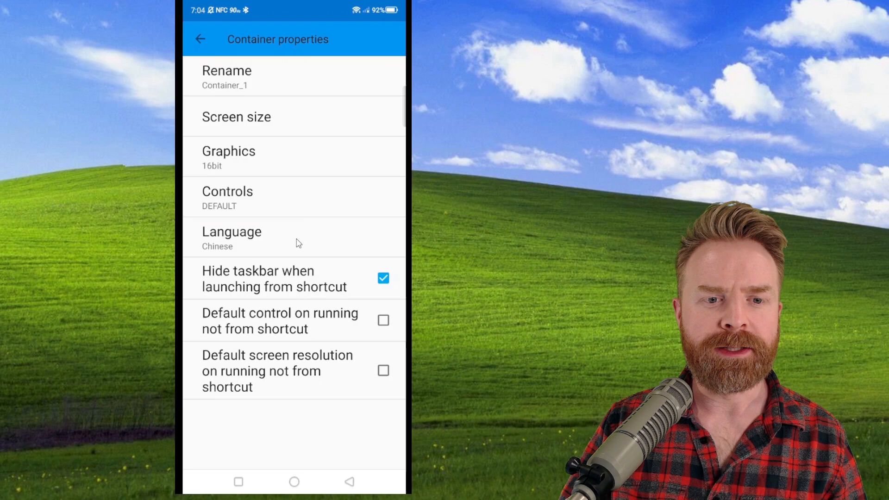
pyautogui.moveTo(313, 160)
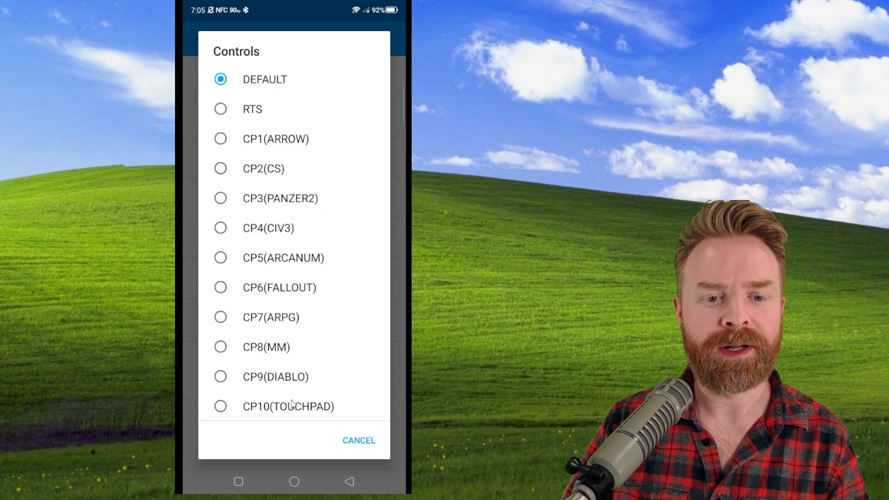
# Step: Cancel the Controls dialog to keep Container_1's default control scheme
pyautogui.click(358, 441)
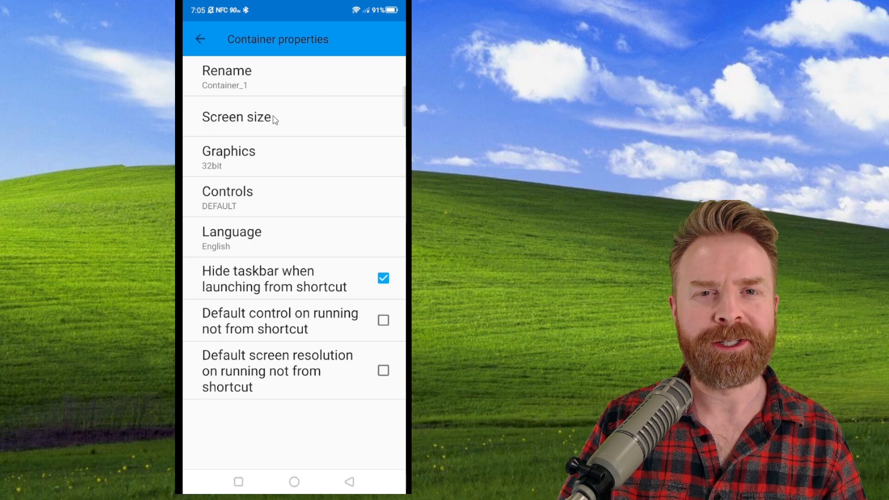
pyautogui.moveTo(260, 130)
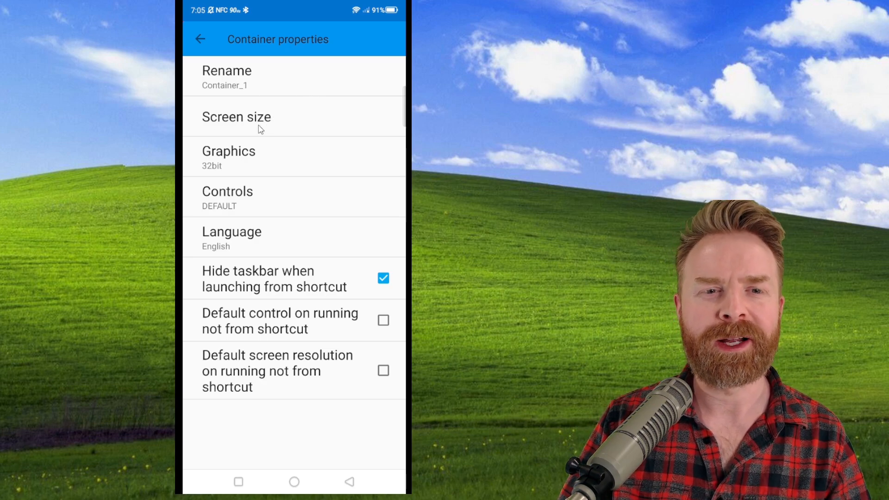
pyautogui.moveTo(279, 129)
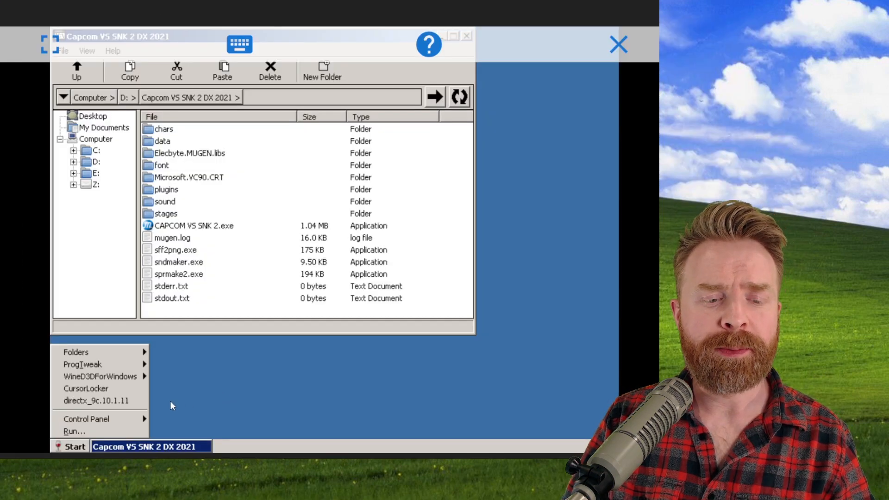
pyautogui.moveTo(86, 407)
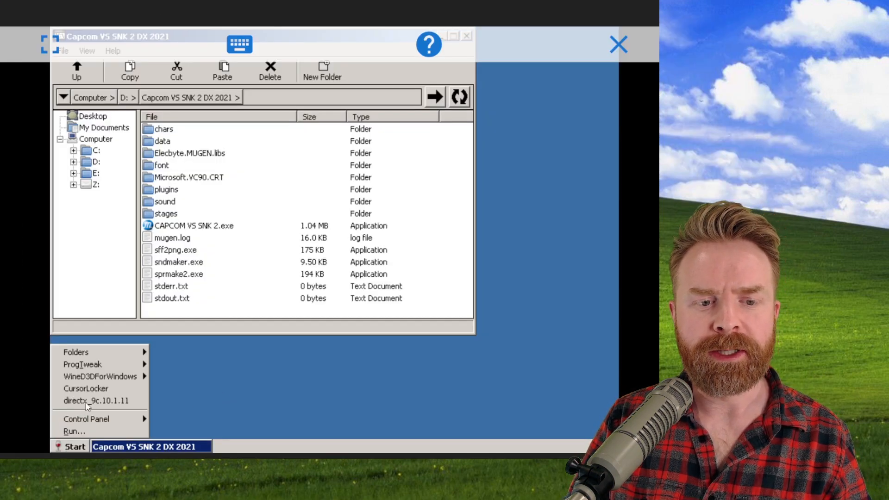
pyautogui.moveTo(76, 410)
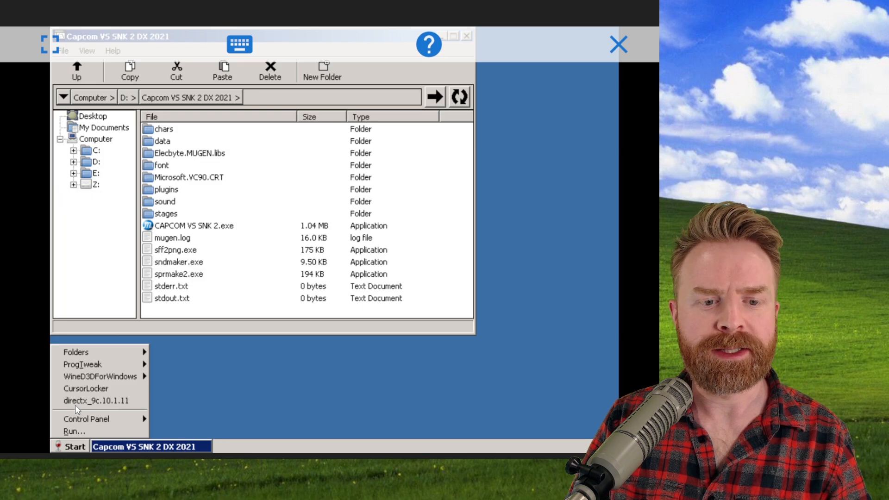
pyautogui.moveTo(116, 402)
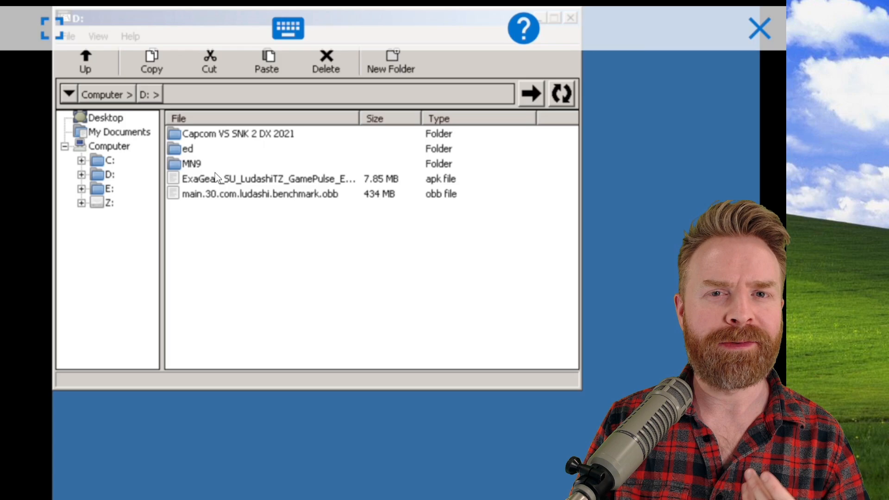
pyautogui.moveTo(230, 181)
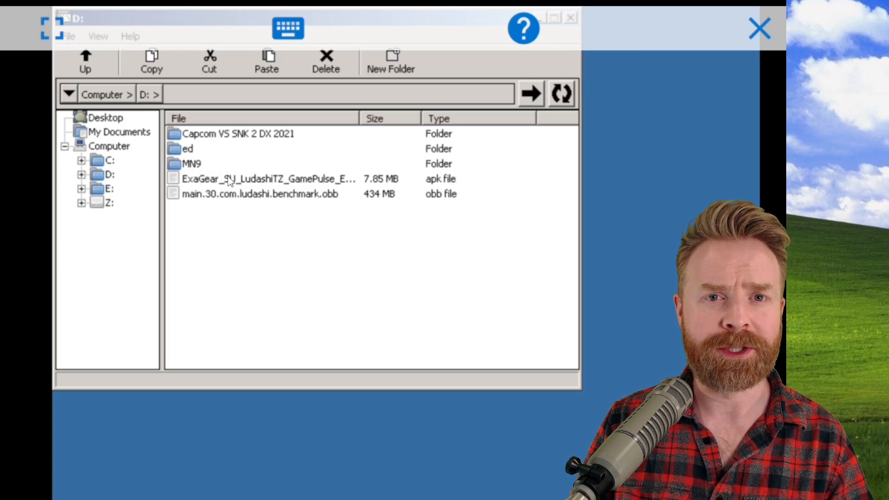
pyautogui.moveTo(222, 167)
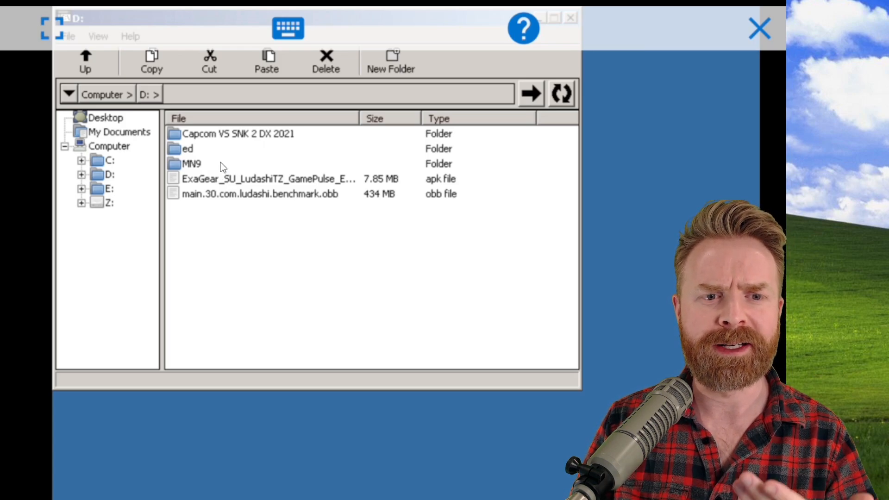
pyautogui.moveTo(148, 266)
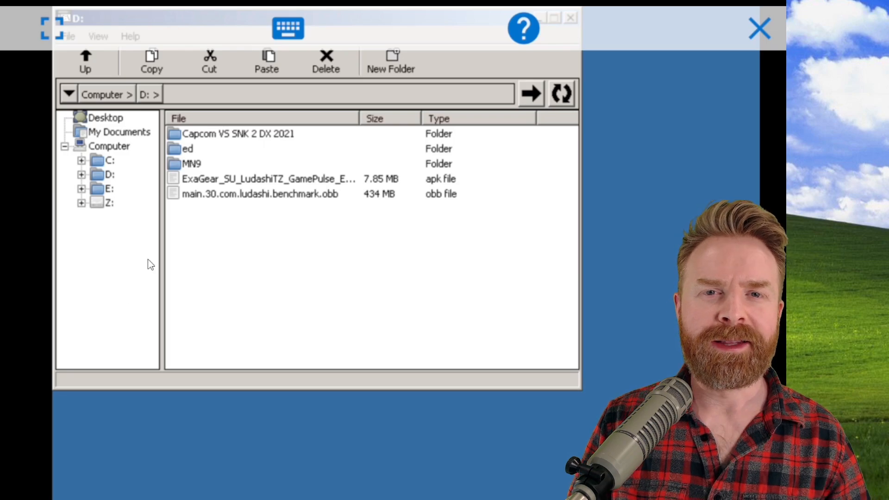
pyautogui.moveTo(84, 212)
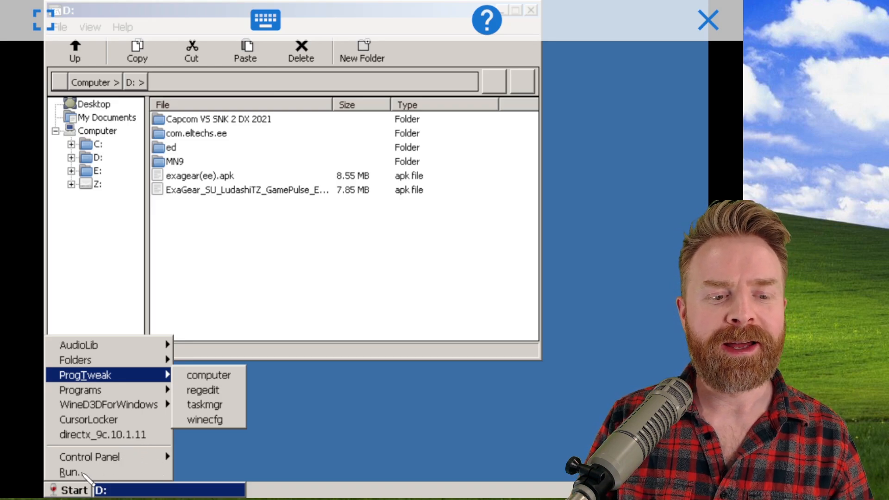
pyautogui.moveTo(157, 390)
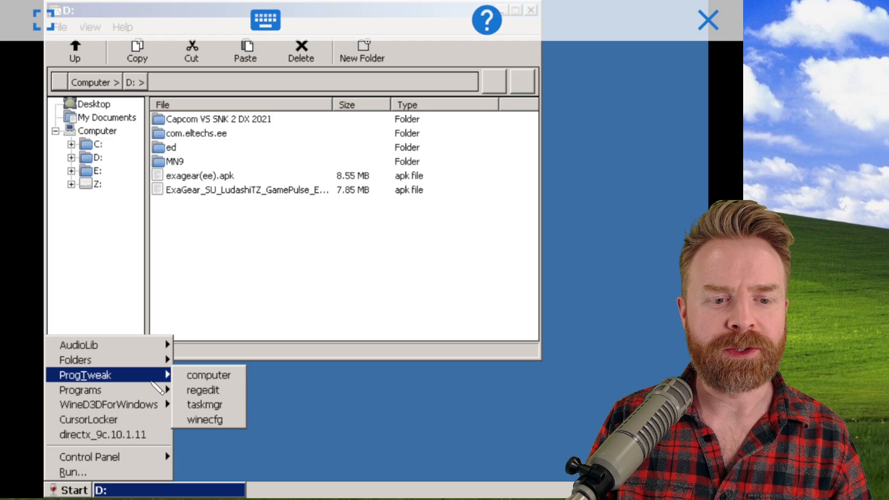
pyautogui.moveTo(231, 433)
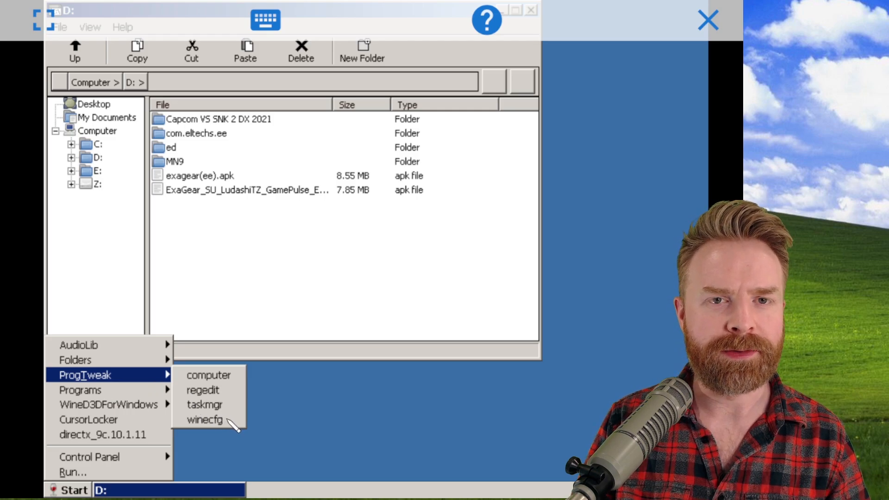
pyautogui.moveTo(241, 406)
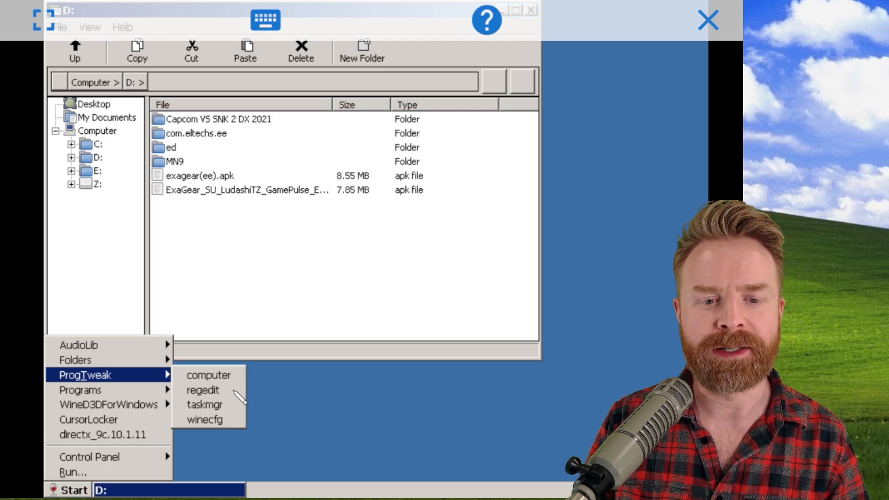
pyautogui.moveTo(236, 410)
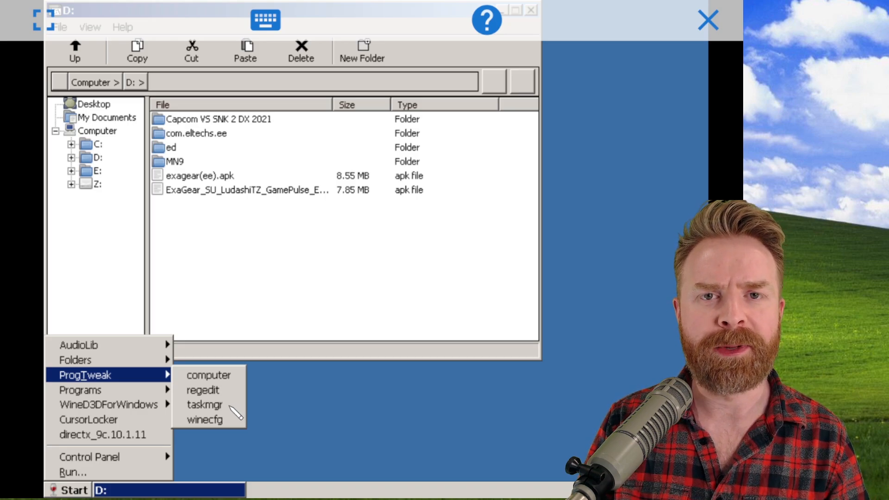
pyautogui.moveTo(239, 437)
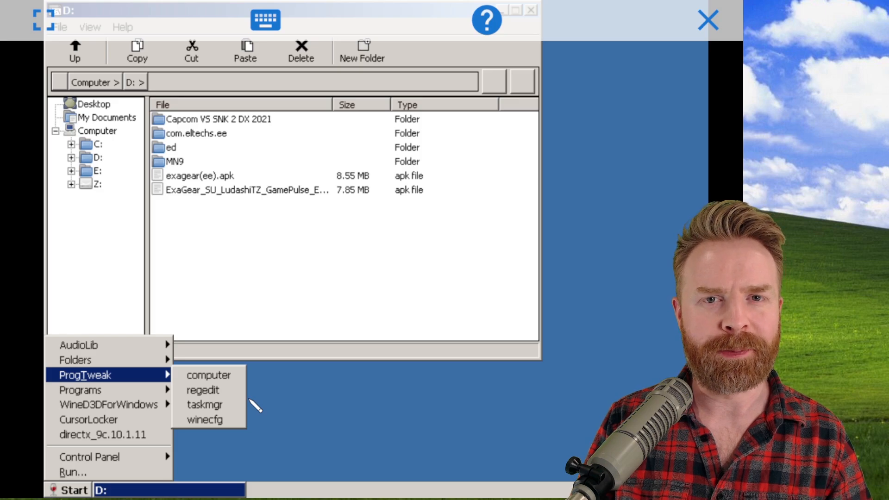
pyautogui.moveTo(235, 426)
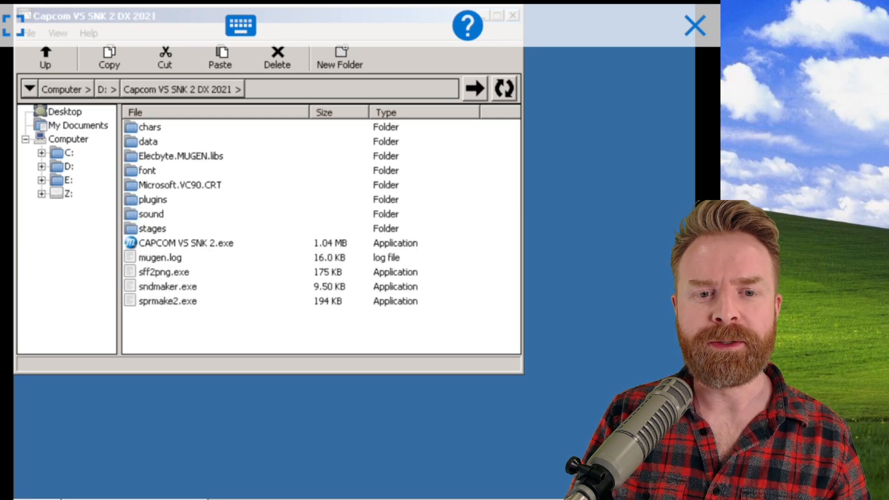
# Step: Run CAPCOM VS SNK 2.exe from the Capcom VS SNK 2 DX 2021 folder
pyautogui.doubleClick(172, 243)
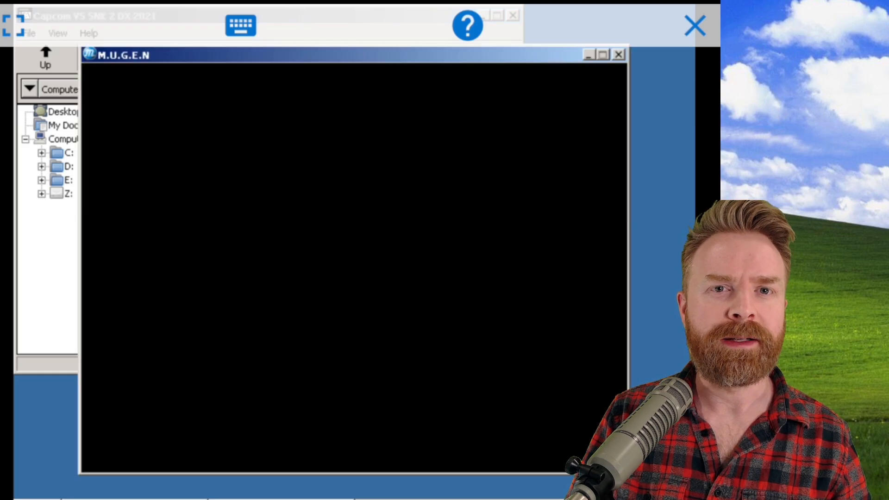